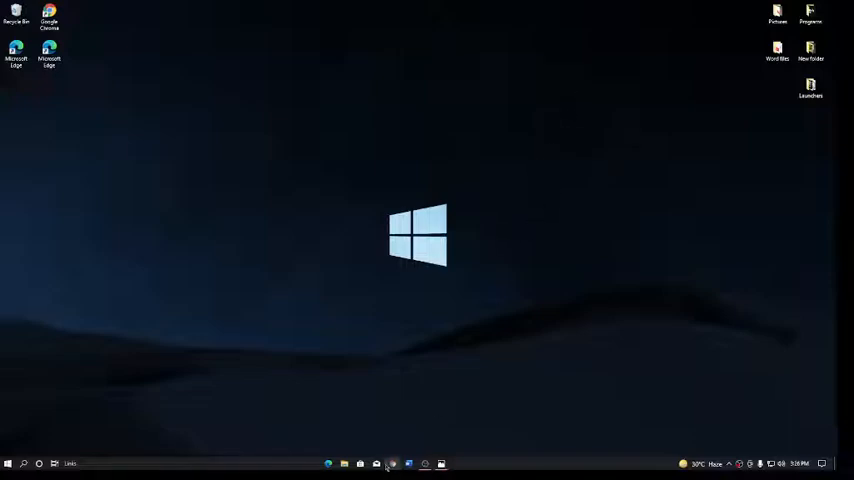
Restore the Photos screenshot of Google Chrome marked Suspended from the taskbar.
{"action": "left_click", "coordinate": [392, 463]}
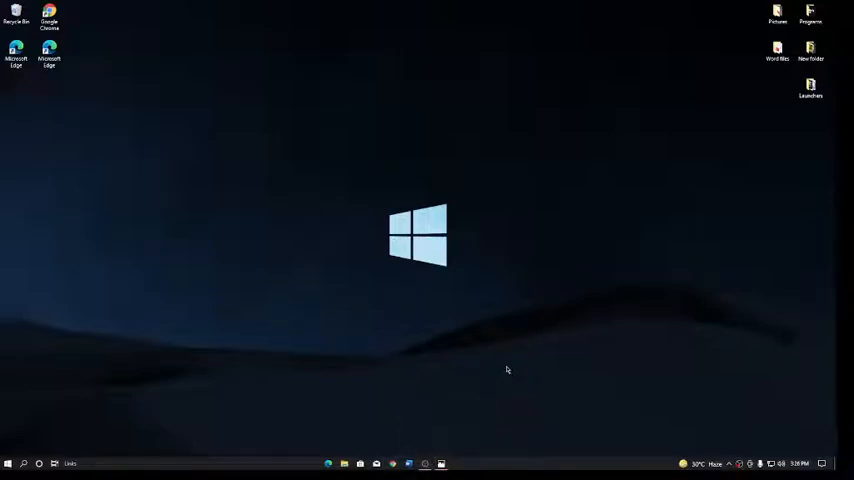
{"action": "mouse_move", "coordinate": [452, 456]}
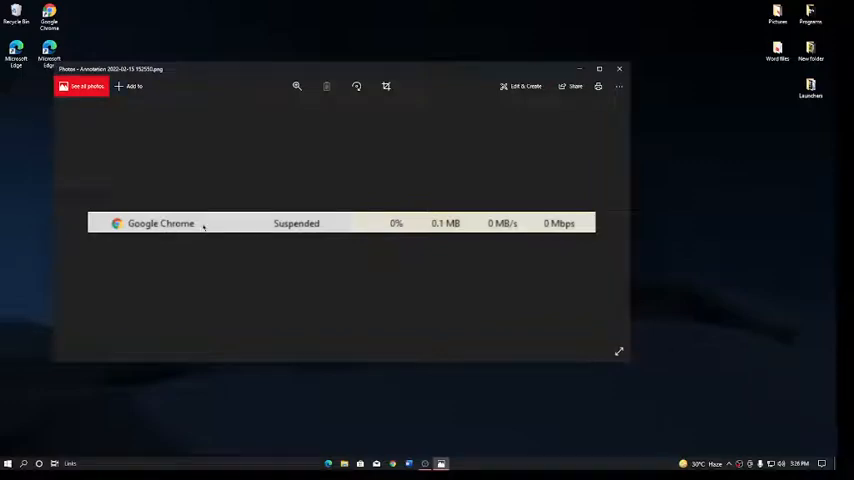
{"action": "mouse_move", "coordinate": [321, 234]}
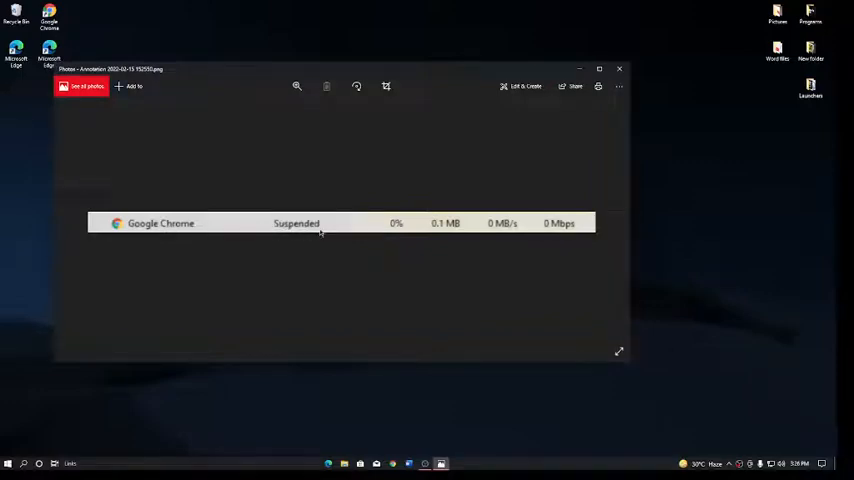
{"action": "mouse_move", "coordinate": [280, 235]}
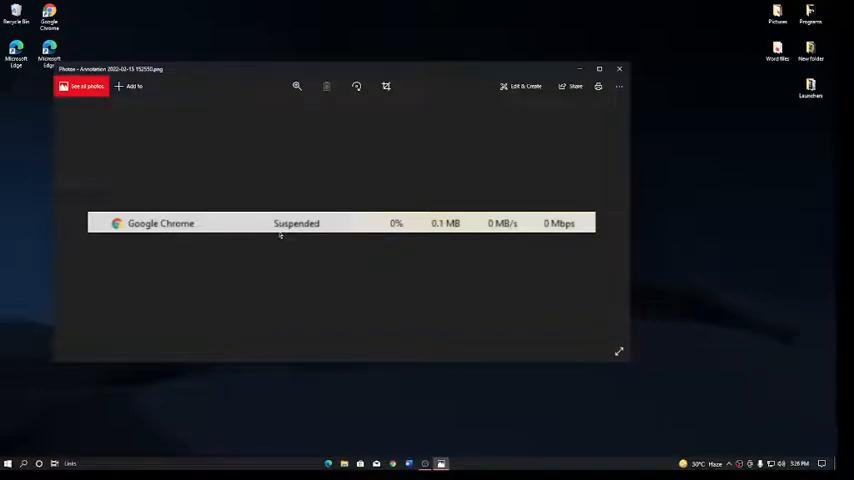
{"action": "mouse_move", "coordinate": [417, 173]}
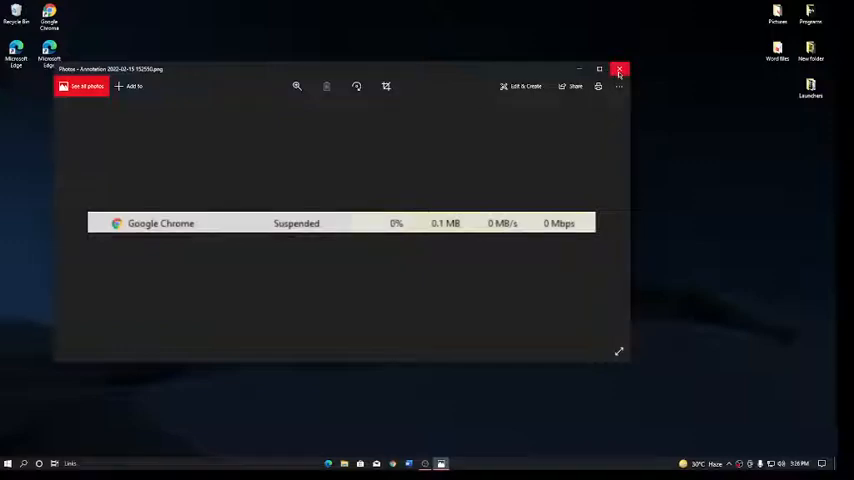
Close the Photos viewer showing the suspended Chrome screenshot.
{"action": "left_click", "coordinate": [619, 70]}
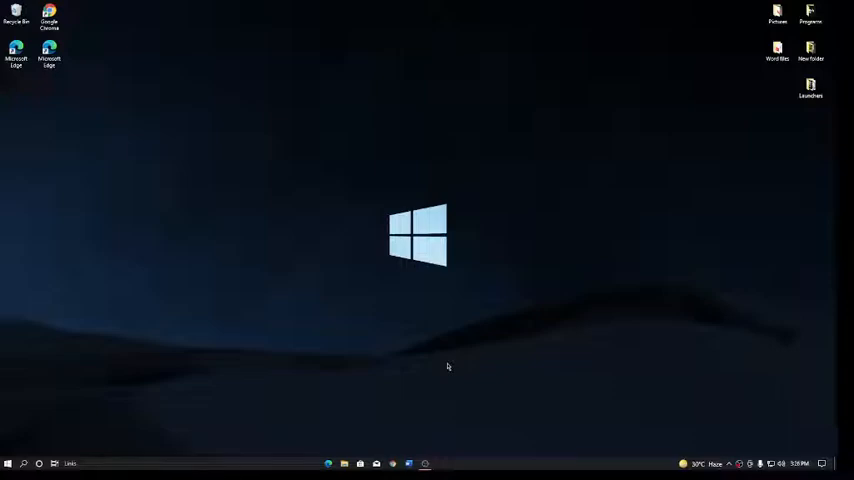
{"action": "mouse_move", "coordinate": [473, 416]}
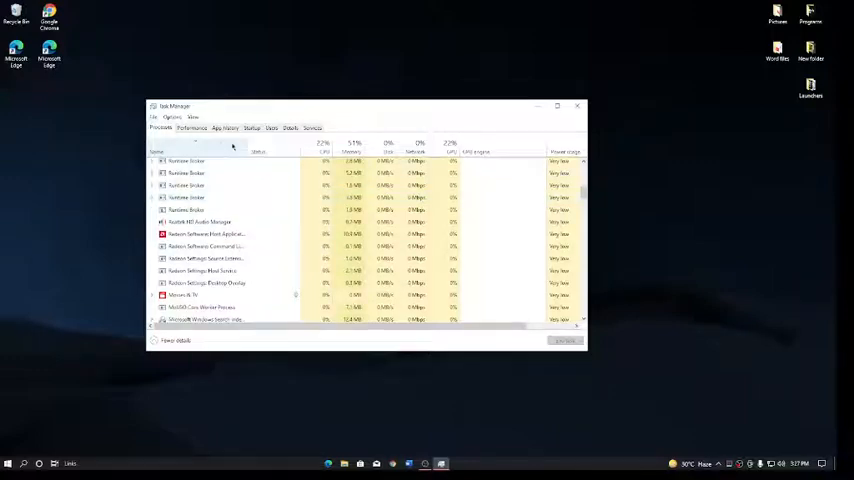
Open Resource Monitor from Task Manager's Performance view.
{"action": "left_click", "coordinate": [191, 128]}
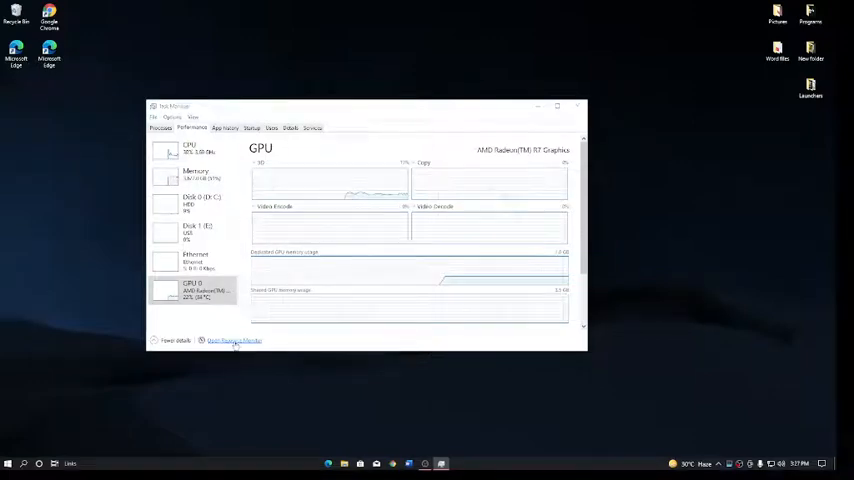
{"action": "left_click", "coordinate": [235, 341]}
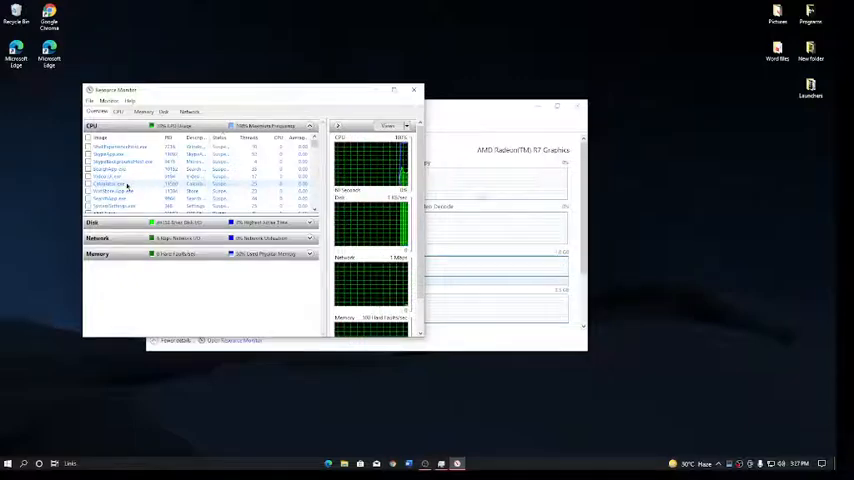
Resume the suspended Calculator process from its CPU-list context menu, then open Windows search.
{"action": "right_click", "coordinate": [115, 184]}
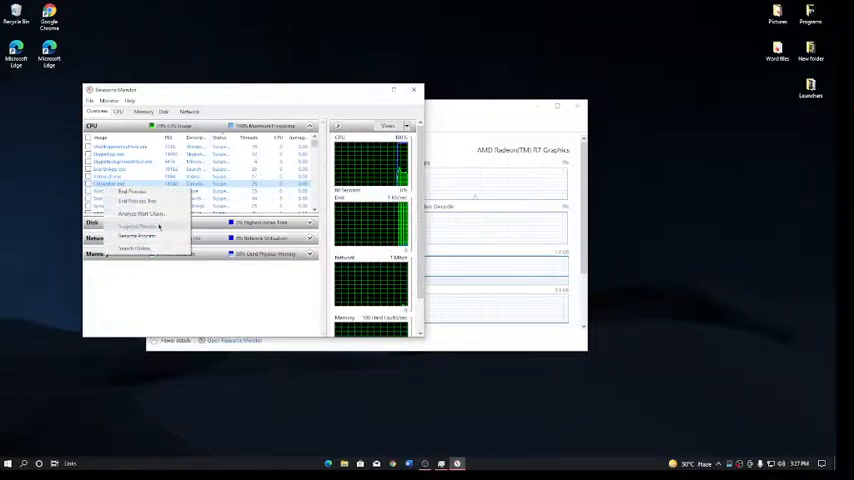
{"action": "mouse_move", "coordinate": [137, 236]}
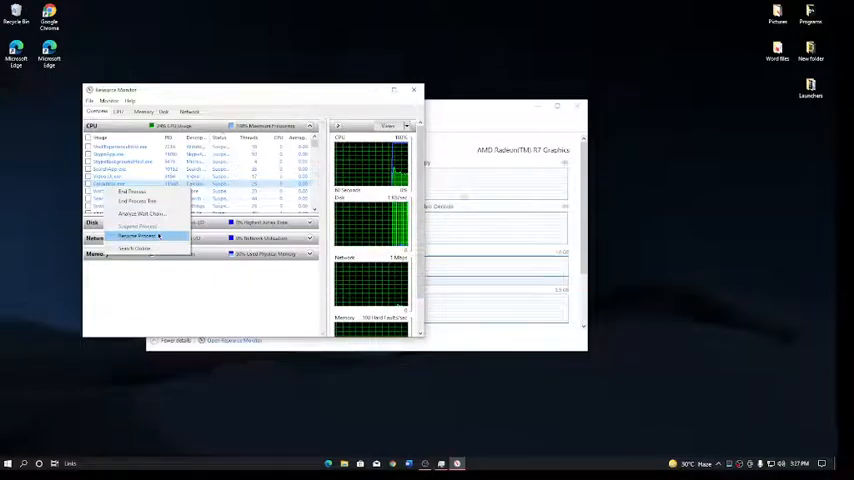
{"action": "left_click", "coordinate": [138, 236]}
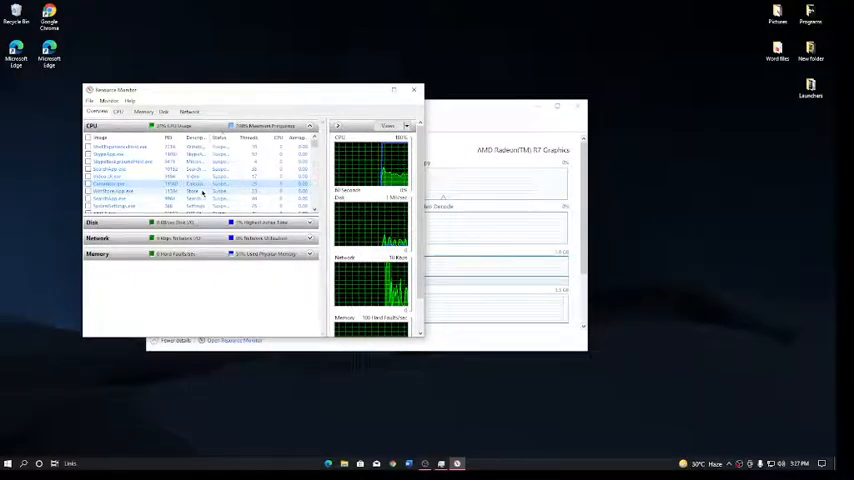
{"action": "left_click", "coordinate": [8, 463]}
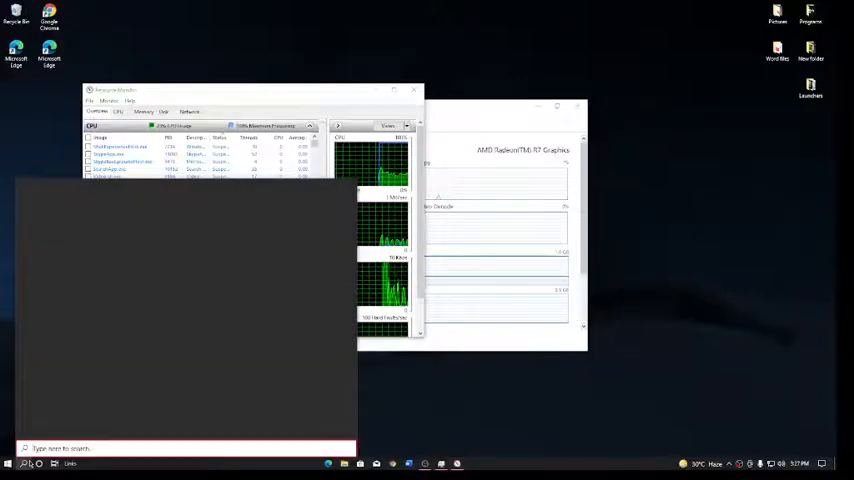
Search 'calcu' to launch Calculator, then close it once it opens normally.
{"action": "type", "text": "calcu"}
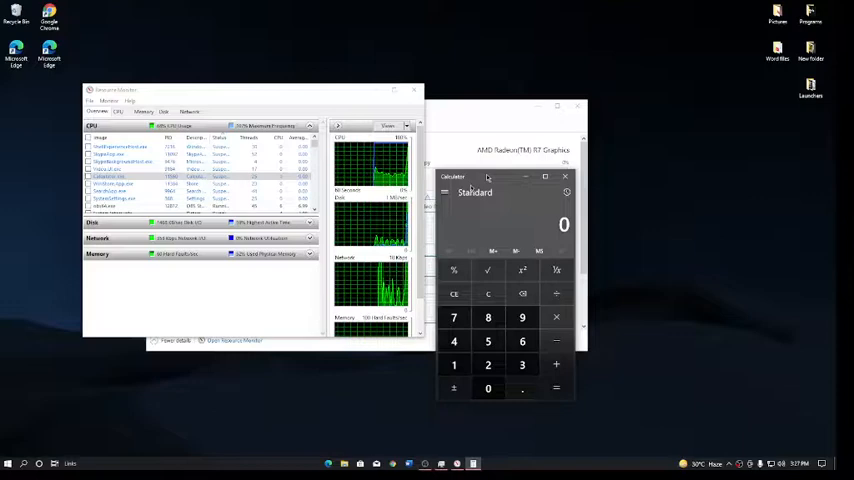
{"action": "left_click", "coordinate": [565, 177]}
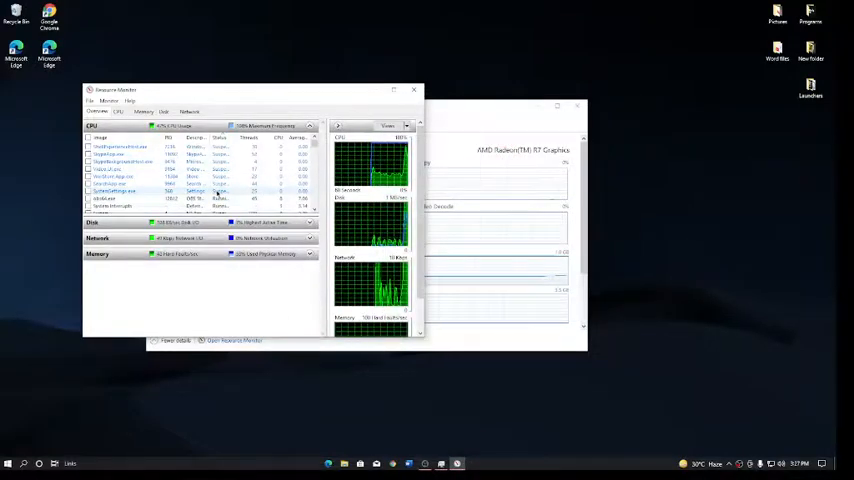